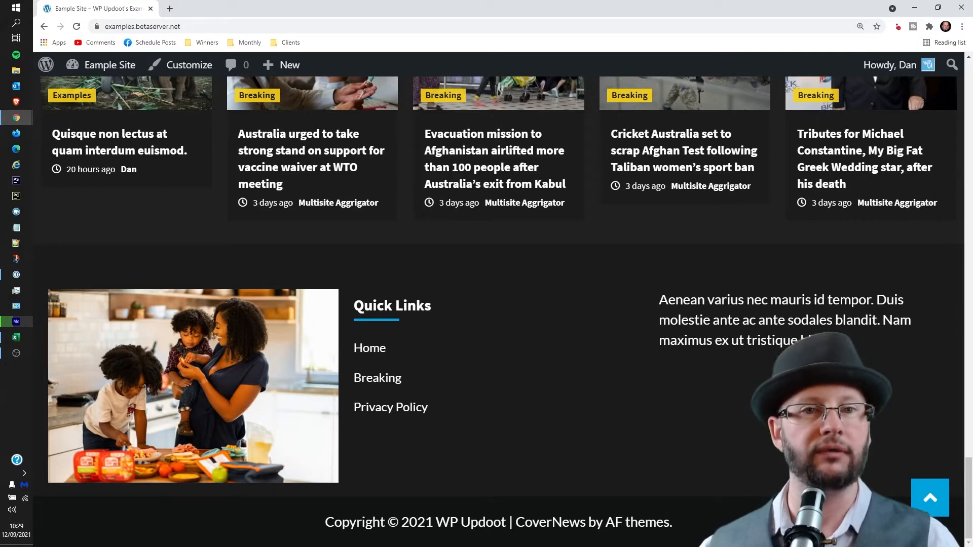
Step: Follow the CoverNews link in the footer credit line into a new browser tab
click(549, 522)
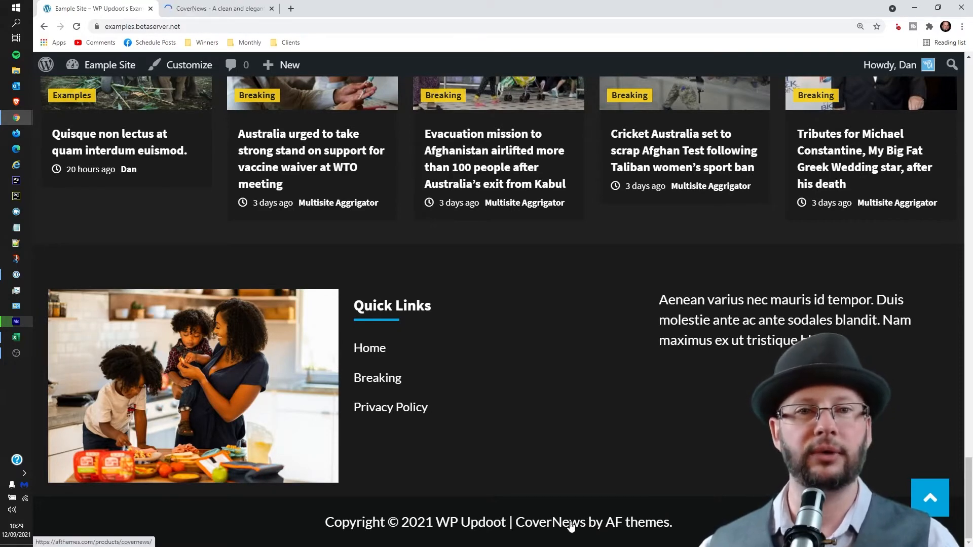
mouse_move(646, 491)
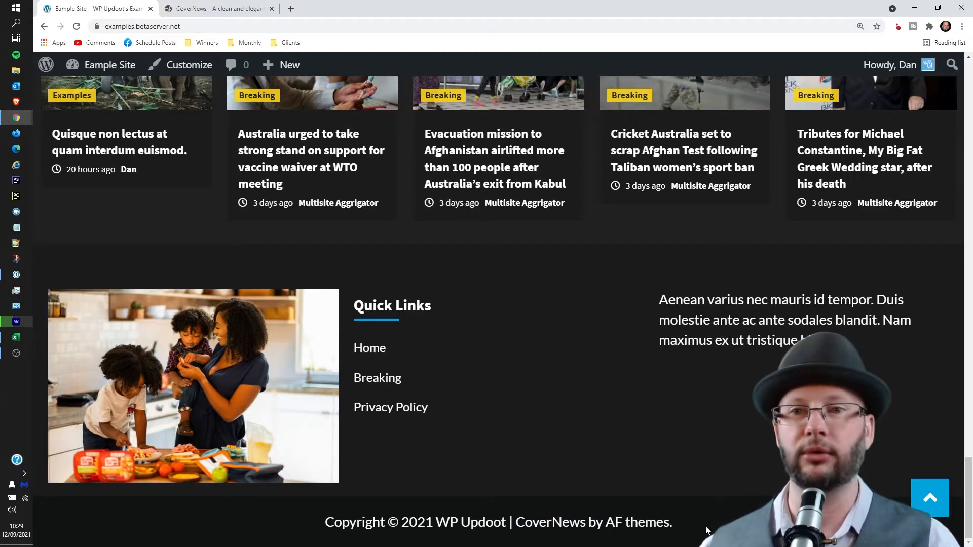
mouse_move(648, 538)
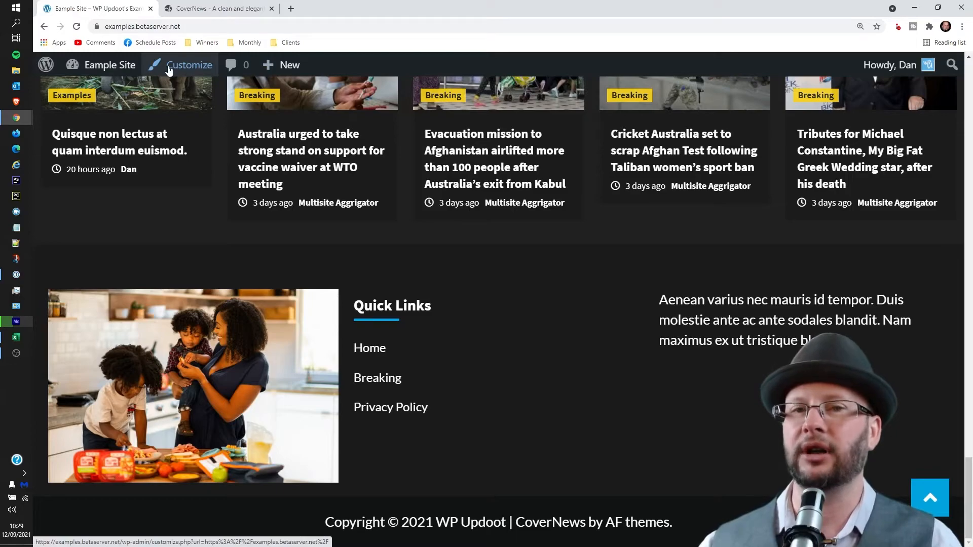
Step: Launch Customize from the admin bar and bring the footer credit line into the preview
click(190, 65)
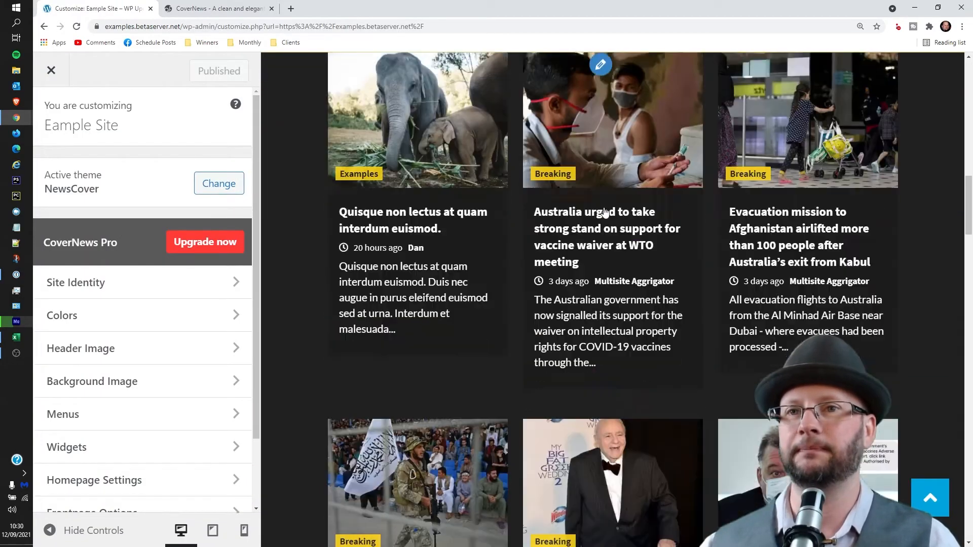
scroll(down, 3)
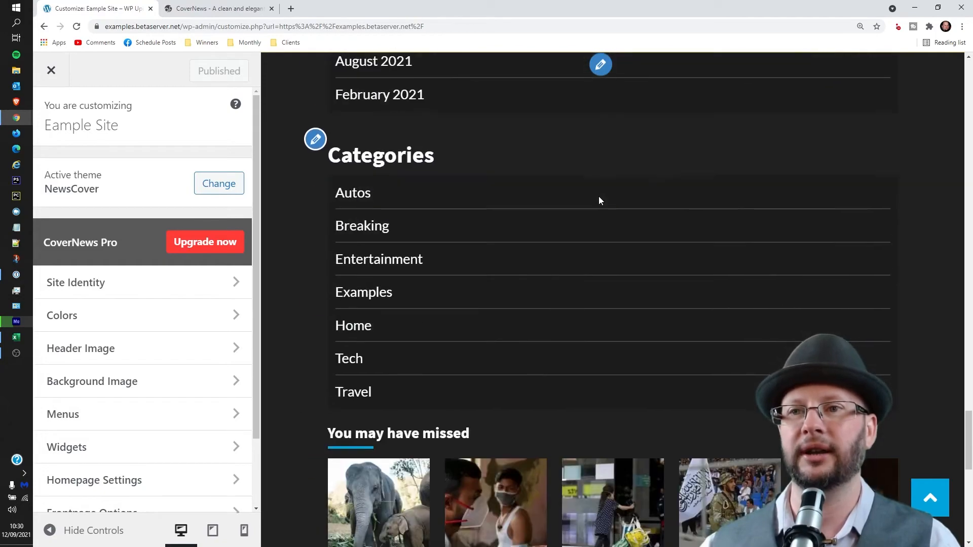
scroll(down, 3)
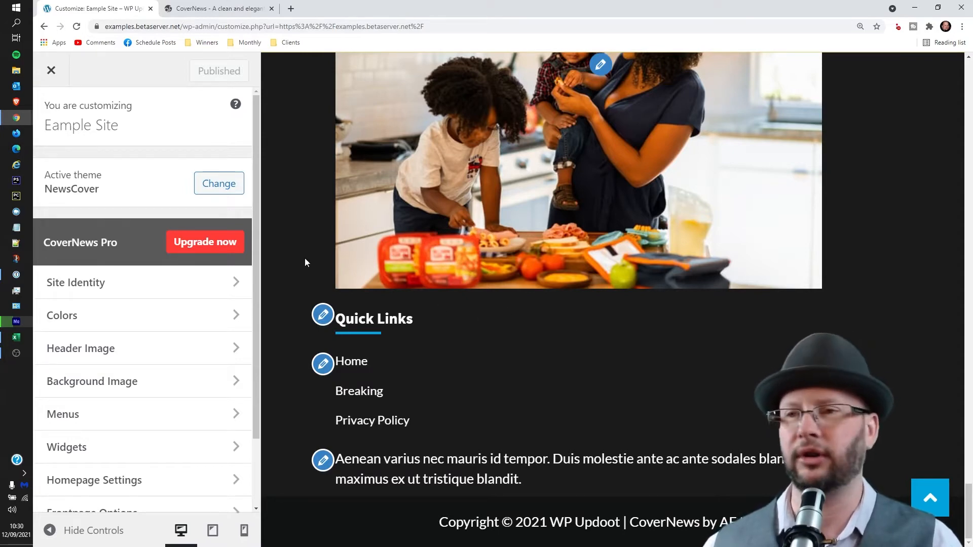
scroll(down, 3)
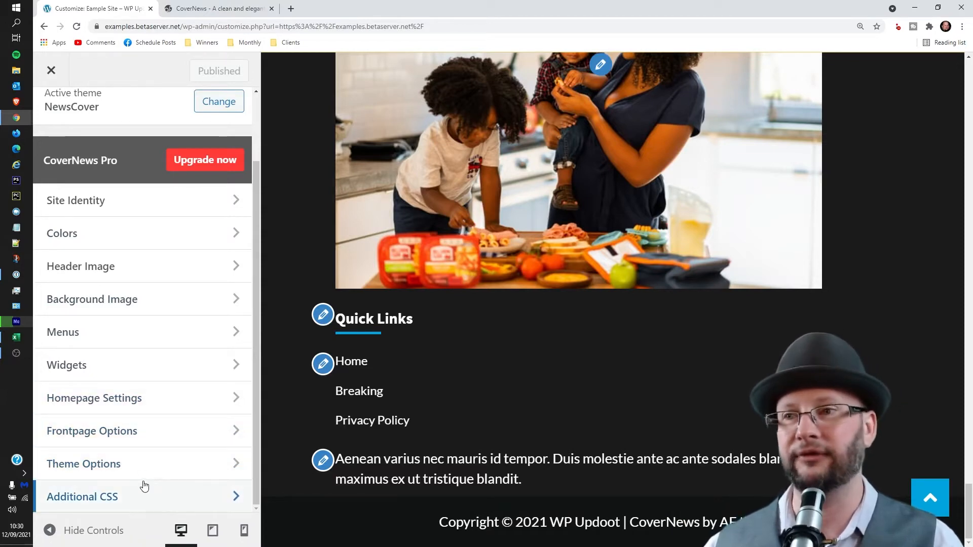
click(83, 464)
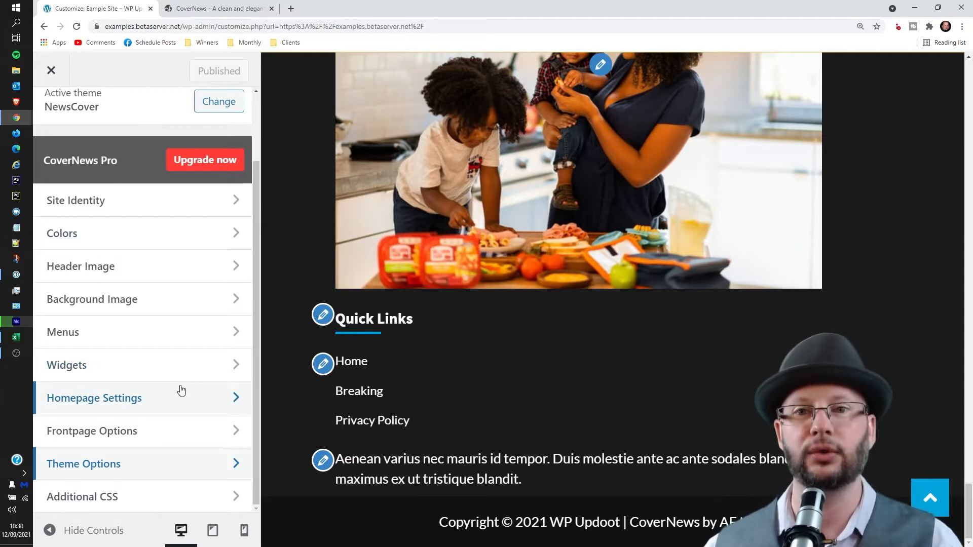
mouse_move(160, 500)
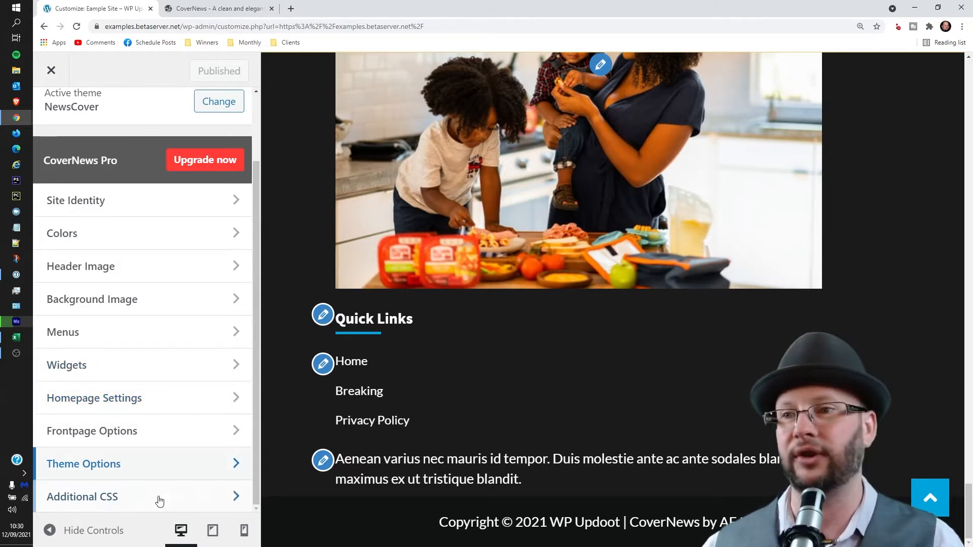
mouse_move(130, 503)
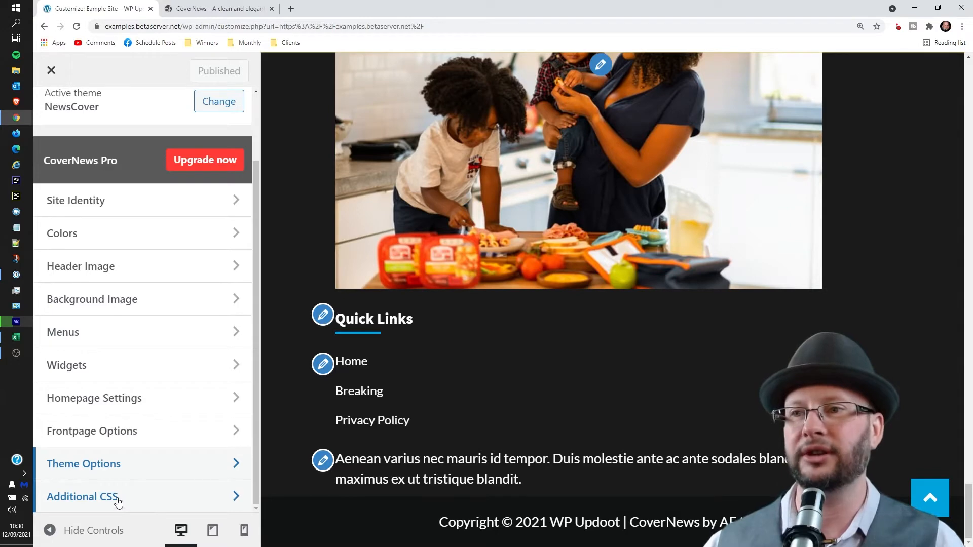
Step: Show the Additional CSS panel with the site's existing custom rules
click(82, 497)
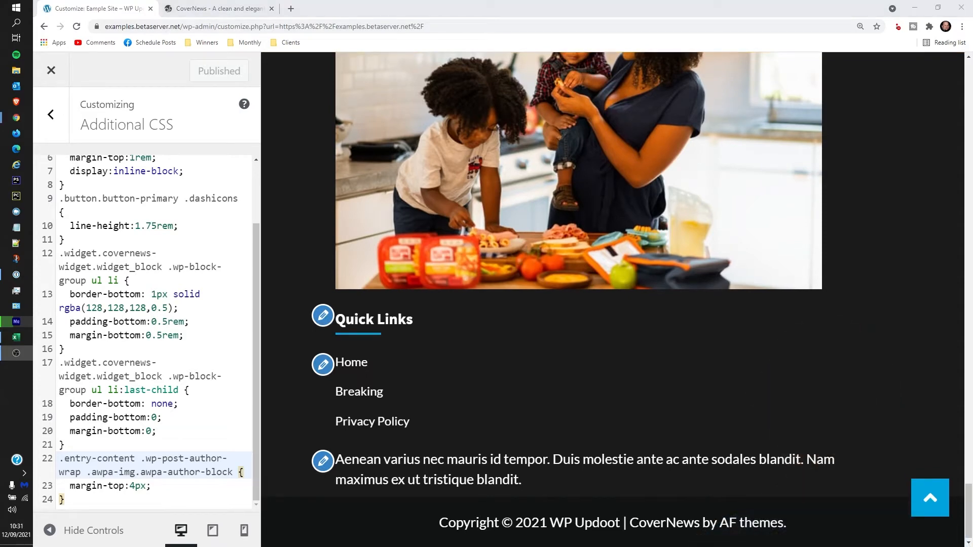
mouse_move(741, 496)
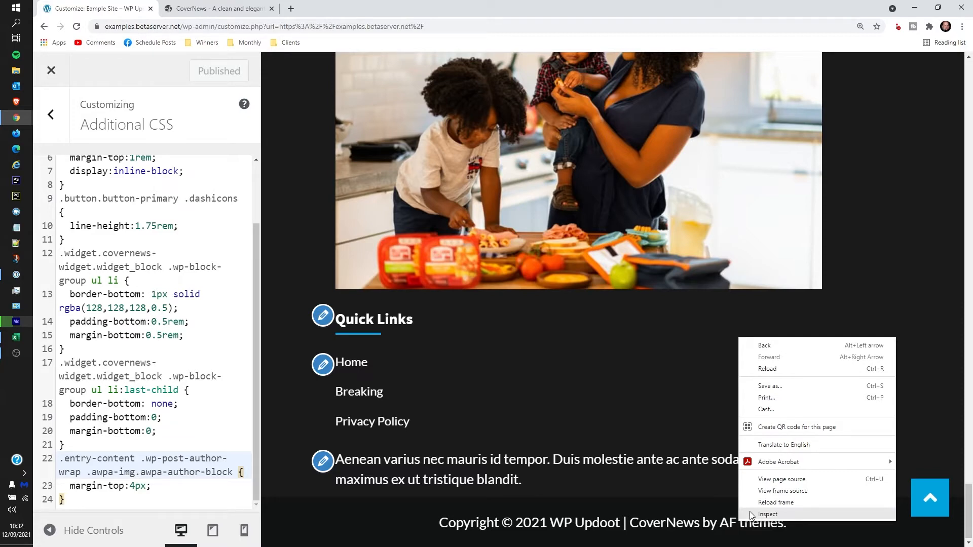
Step: Inspect the footer copyright text and expand its markup down to the site-info div
click(767, 514)
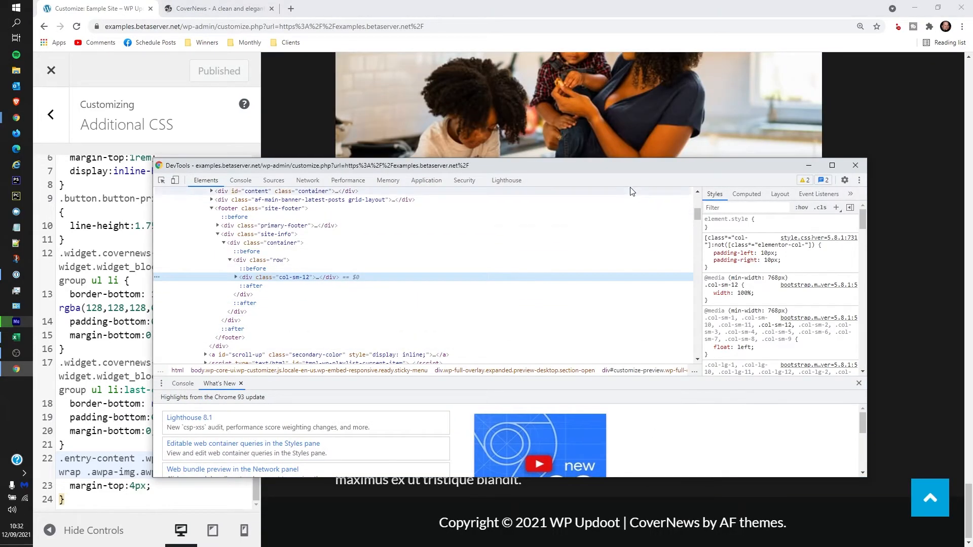
mouse_move(896, 407)
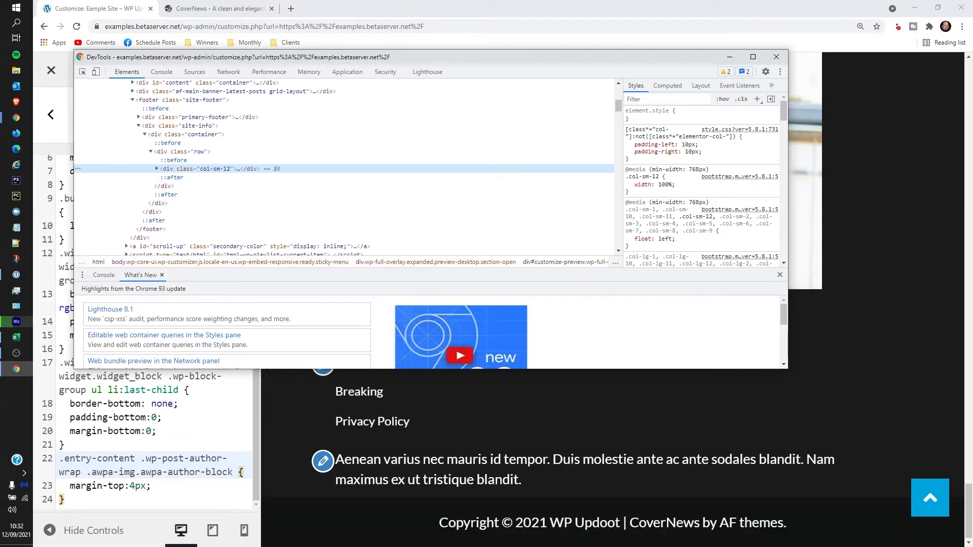
mouse_move(211, 169)
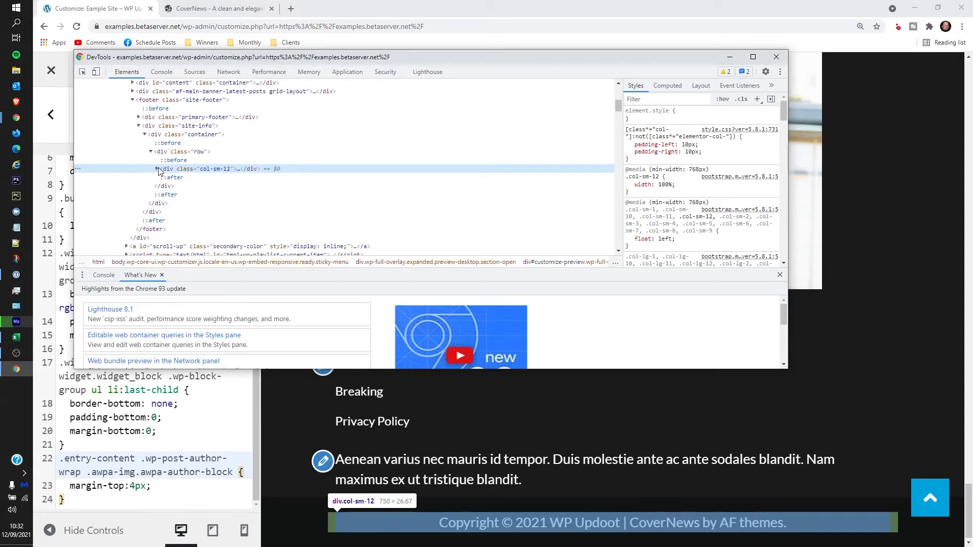
click(156, 168)
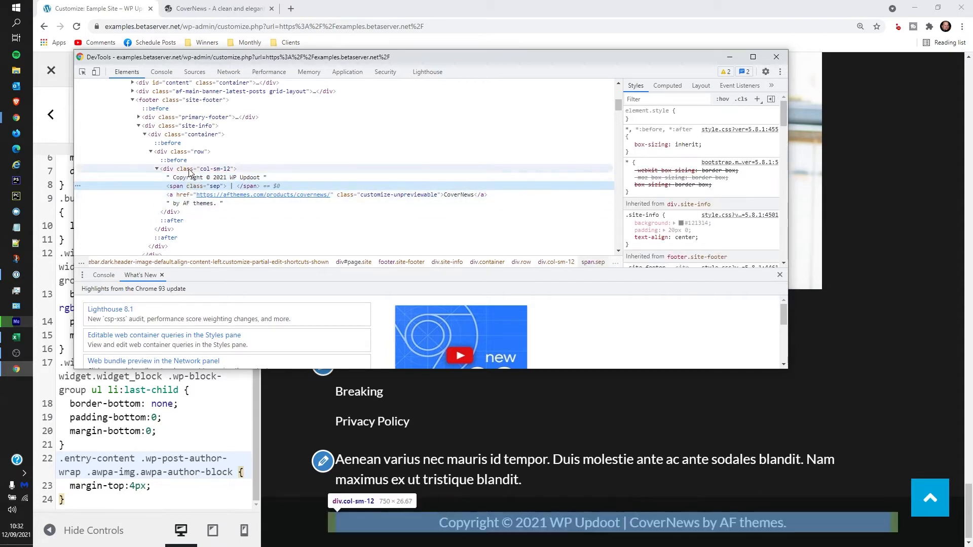
click(197, 168)
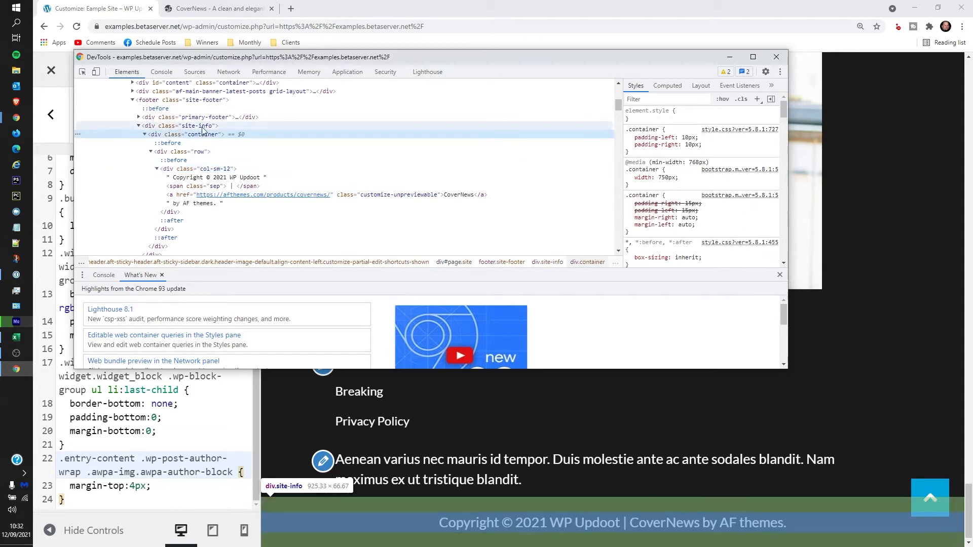
Step: Select the site-info div and highlight its class name site-info for copying
click(195, 126)
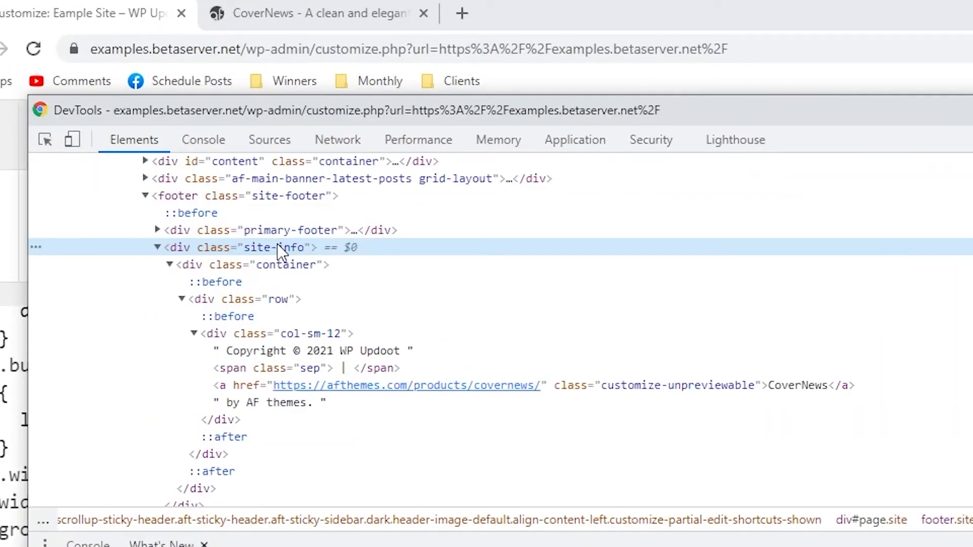
double_click(276, 247)
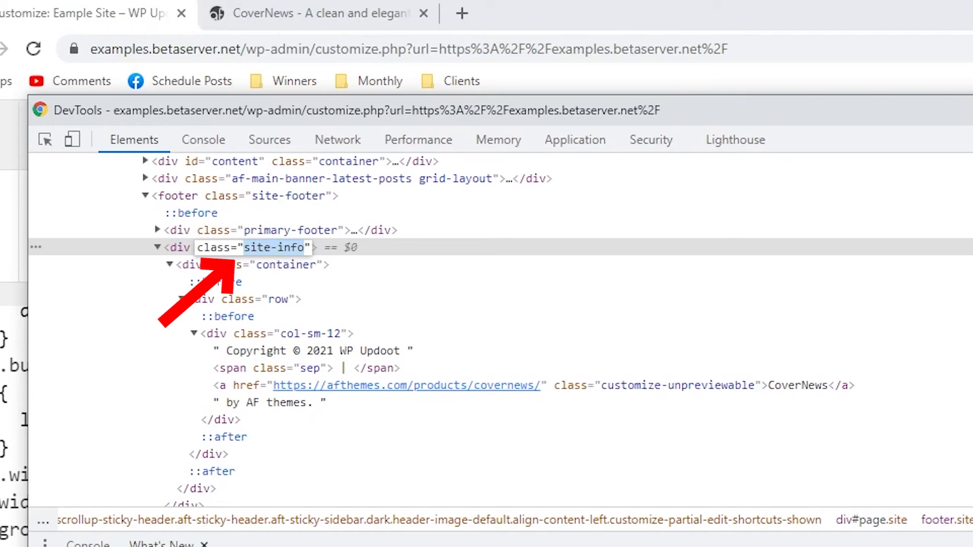
mouse_move(267, 263)
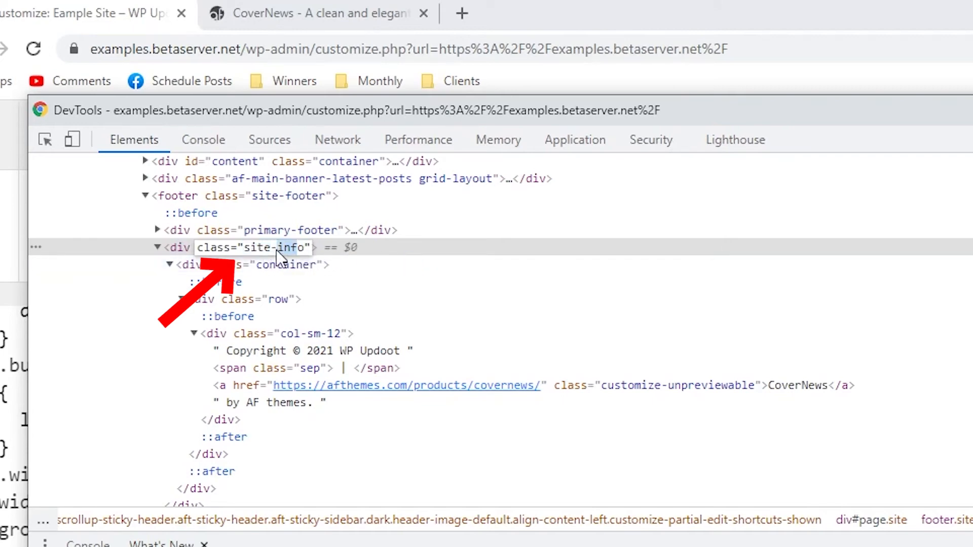
double_click(269, 247)
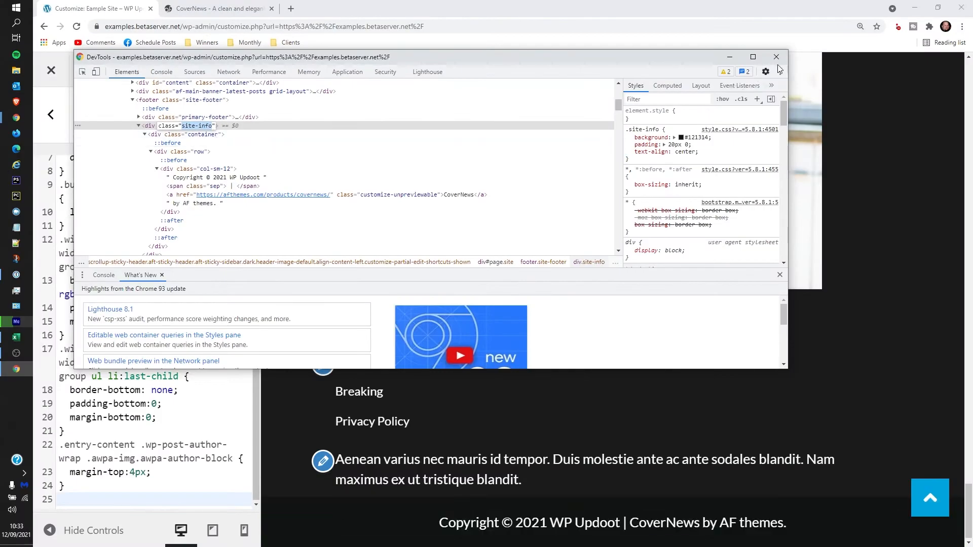
Step: Close DevTools and write .site-info { display:none; } at the end of Additional CSS
click(775, 57)
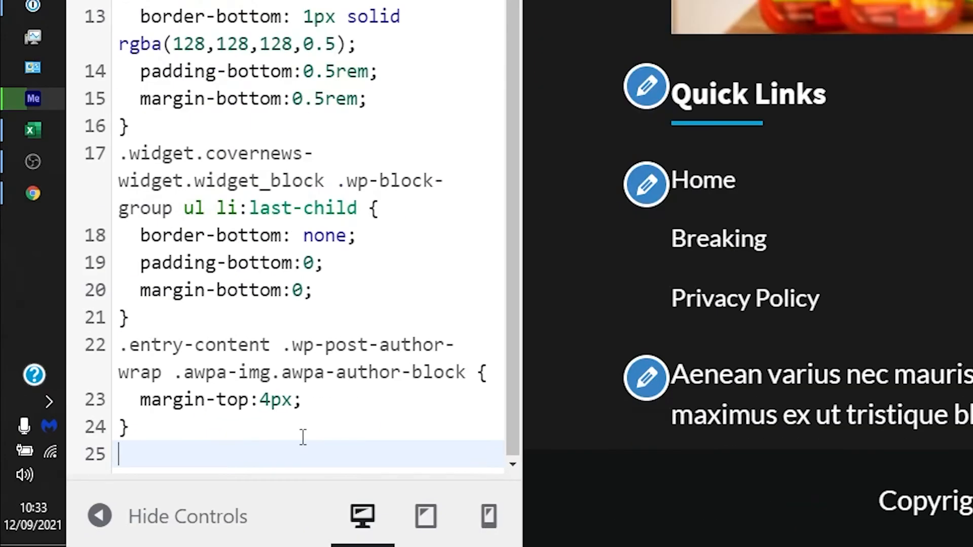
text(.site-info)
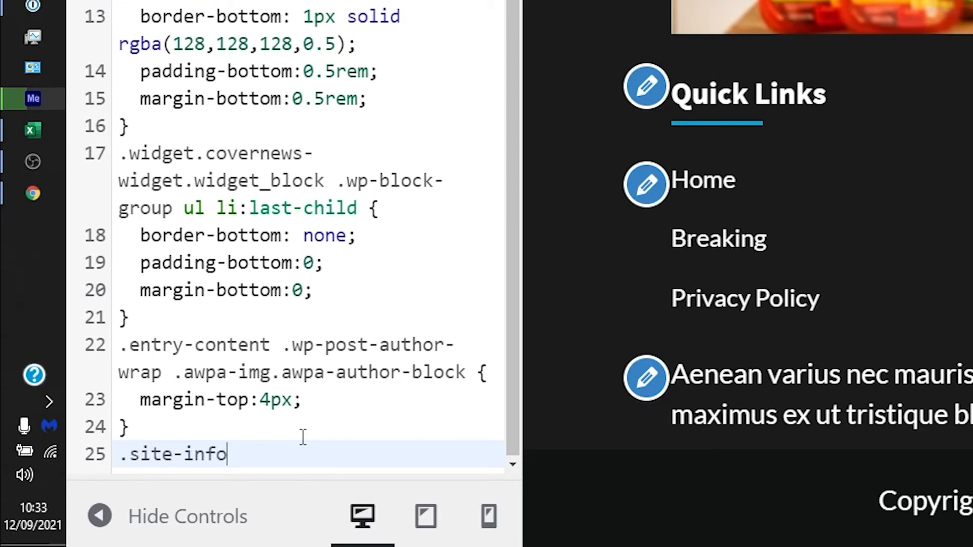
text({})
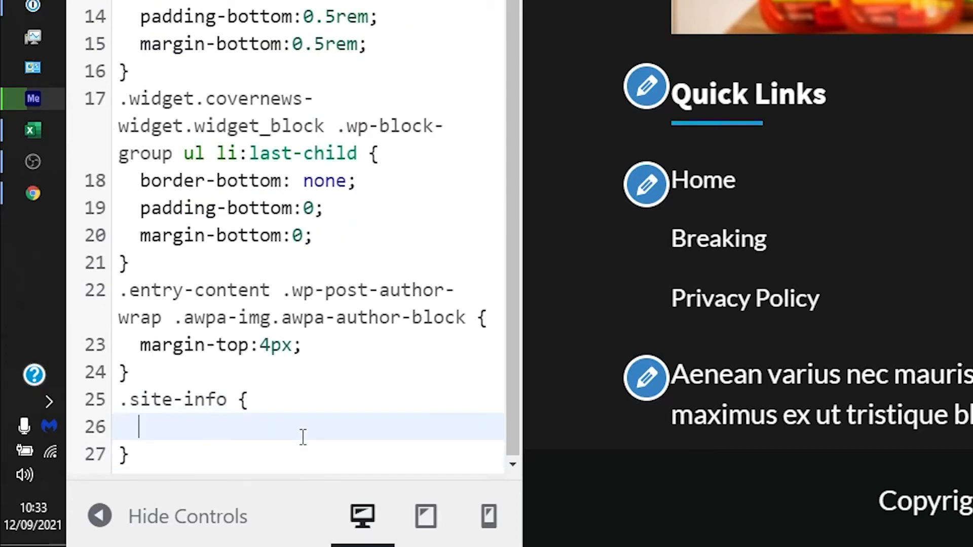
text(d)
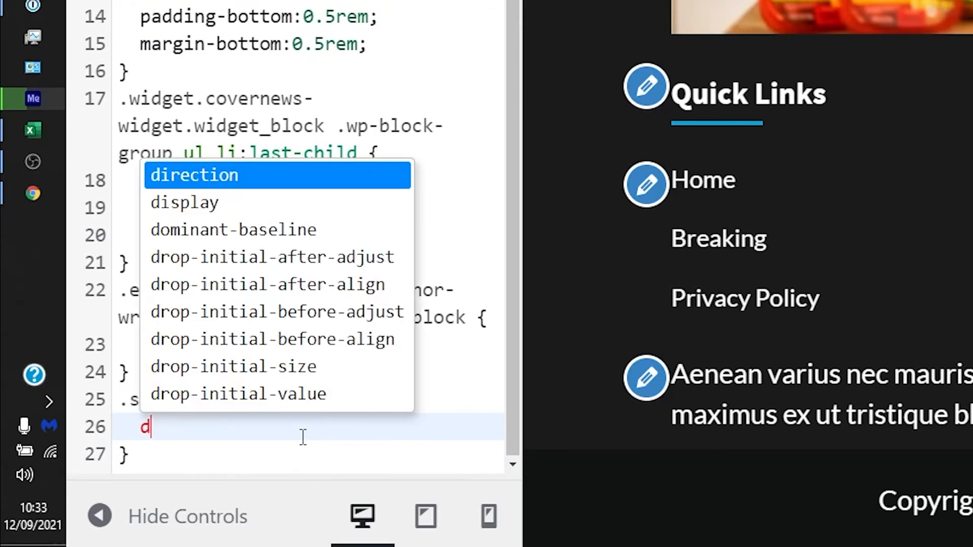
text(isplay)
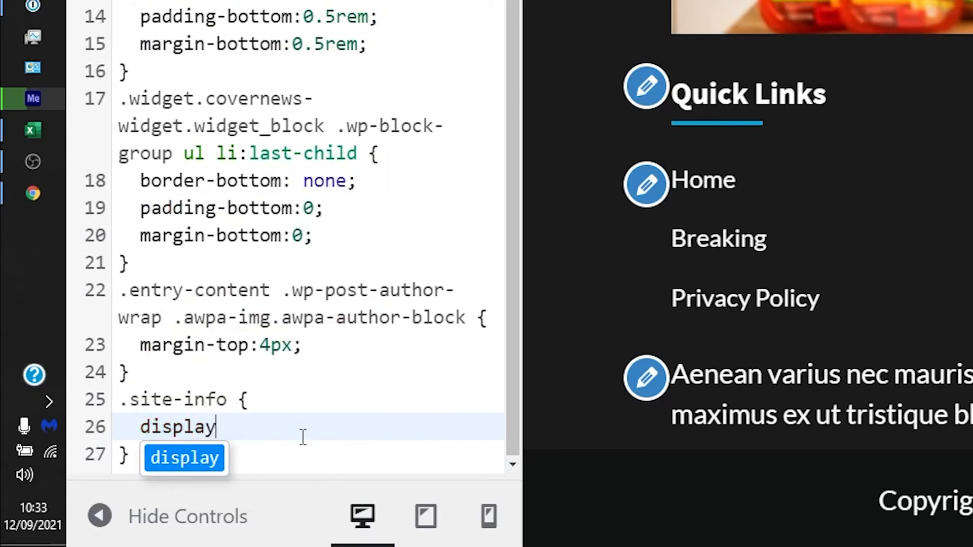
text(:)
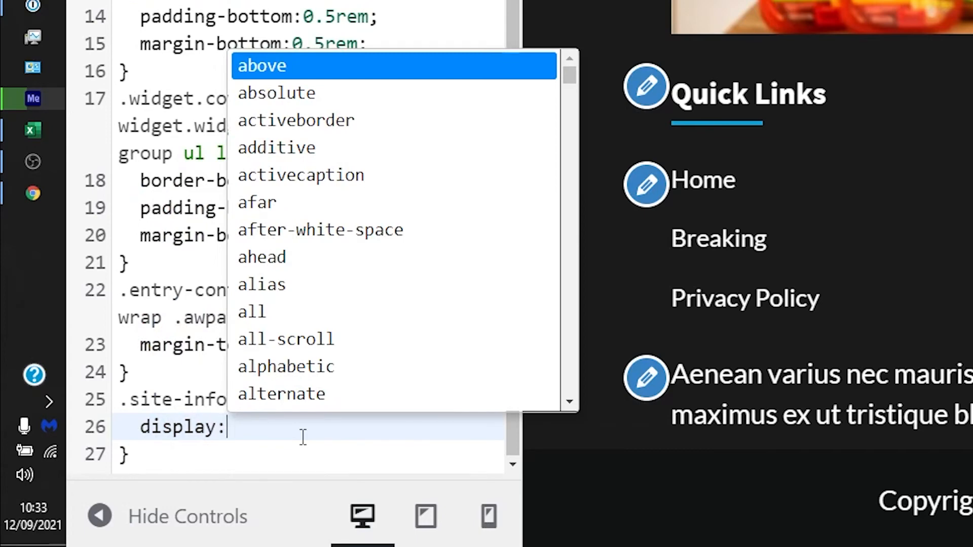
text(none)
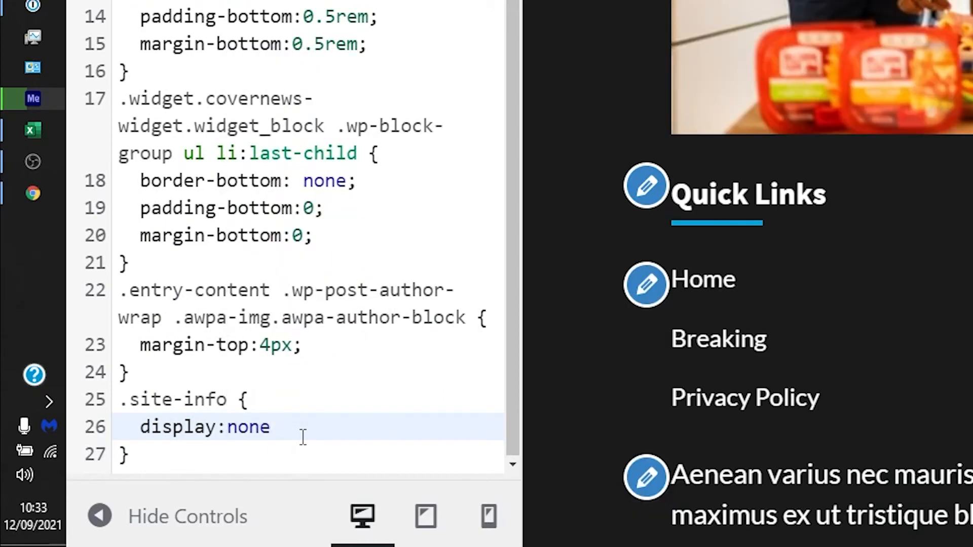
text(;)
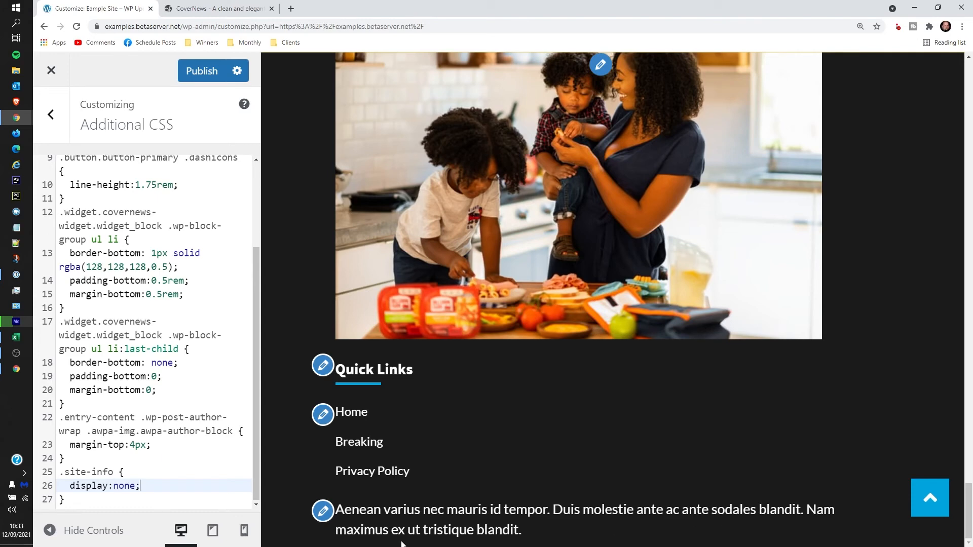
mouse_move(185, 51)
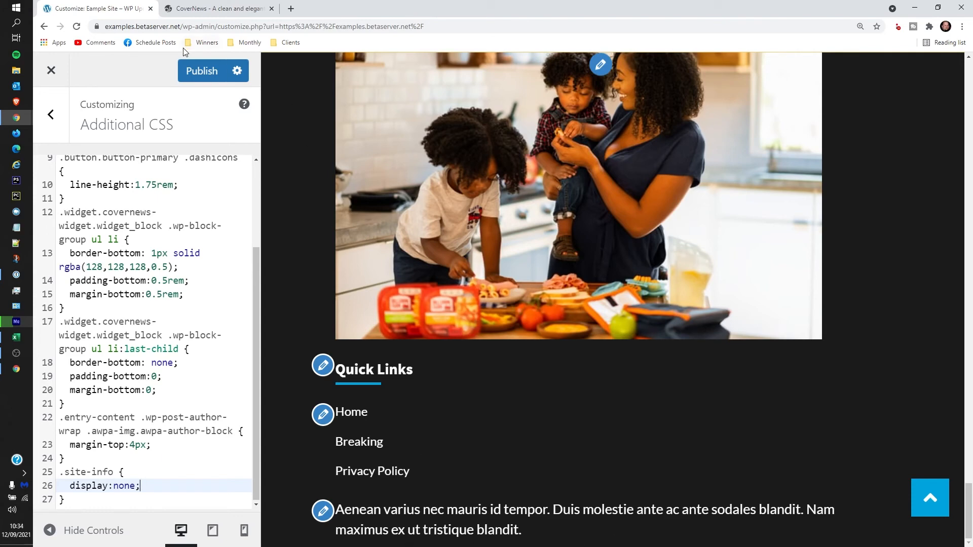
Step: Publish the CSS, close the Customizer and check the live homepage footer
click(213, 70)
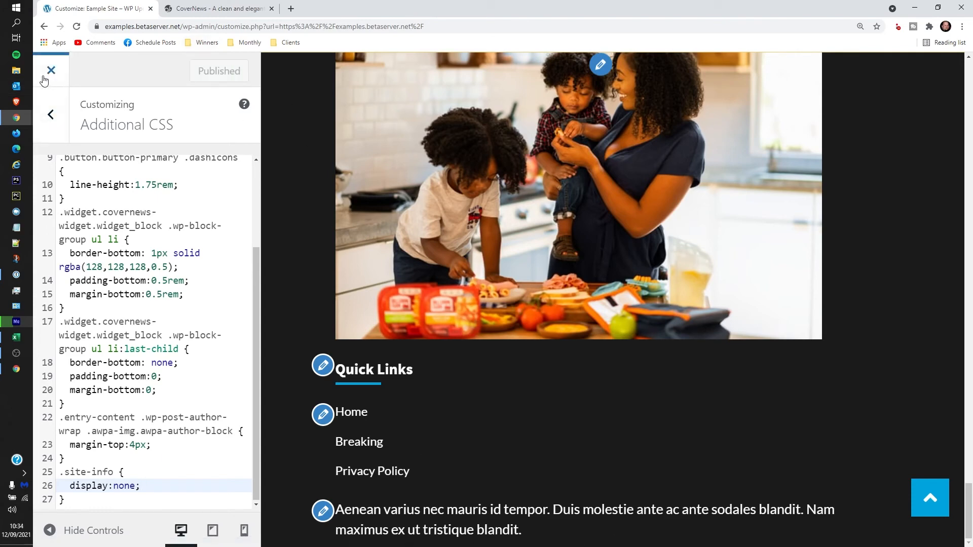
click(51, 70)
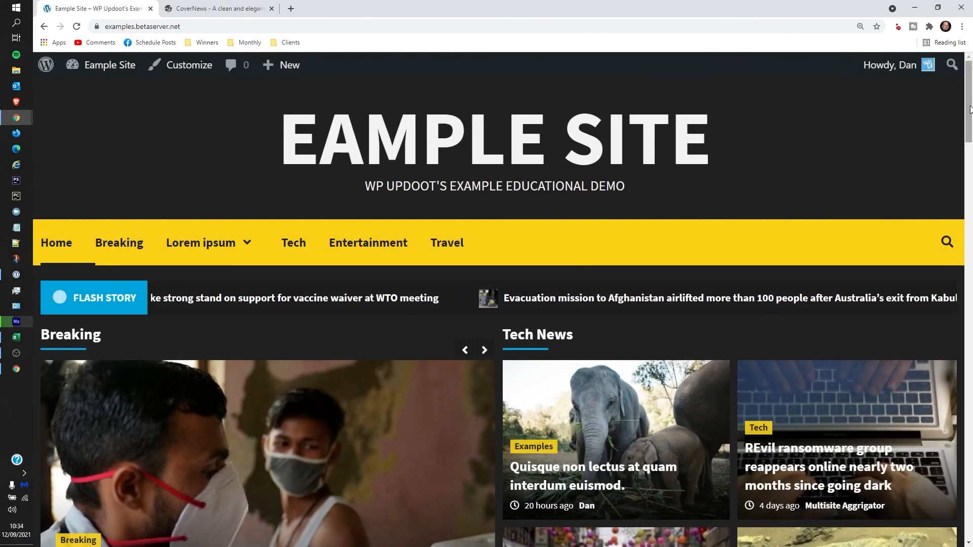
scroll(down, 3)
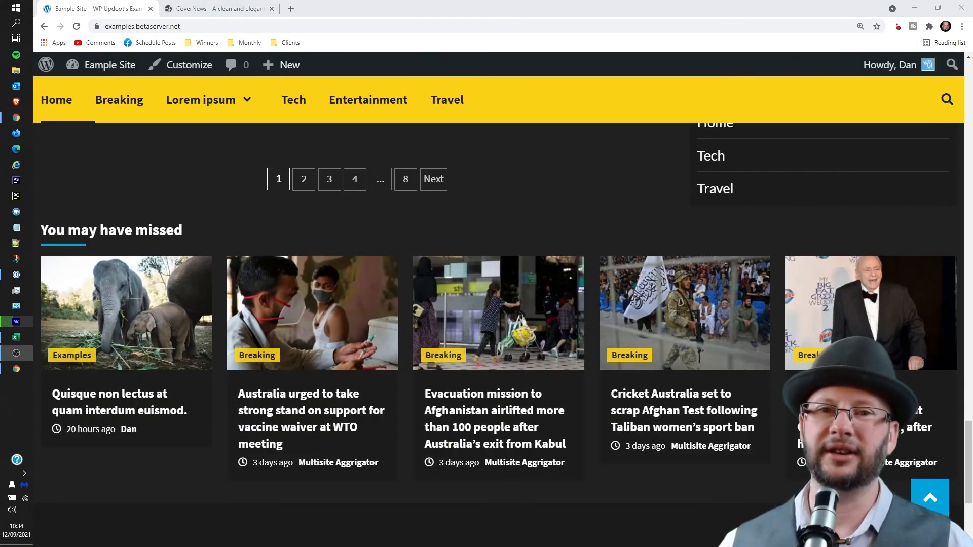